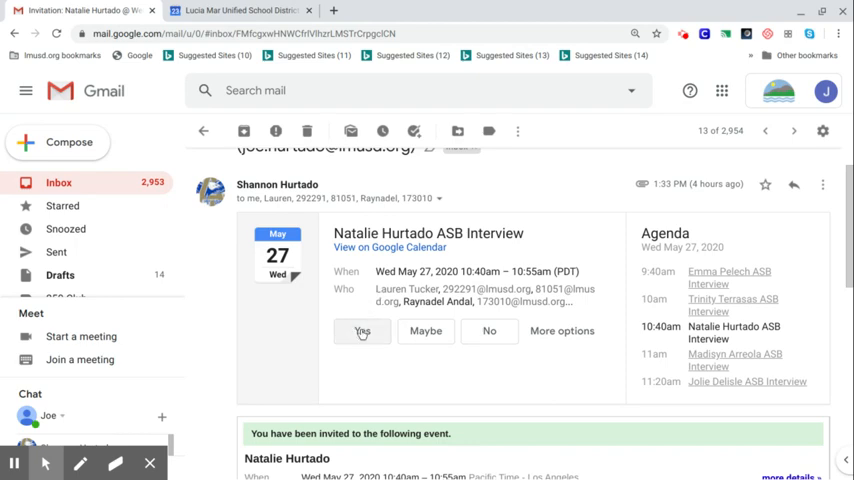
# Reply Yes to the ASB Interview invitation and reveal its Meet joining details
pyautogui.click(362, 332)
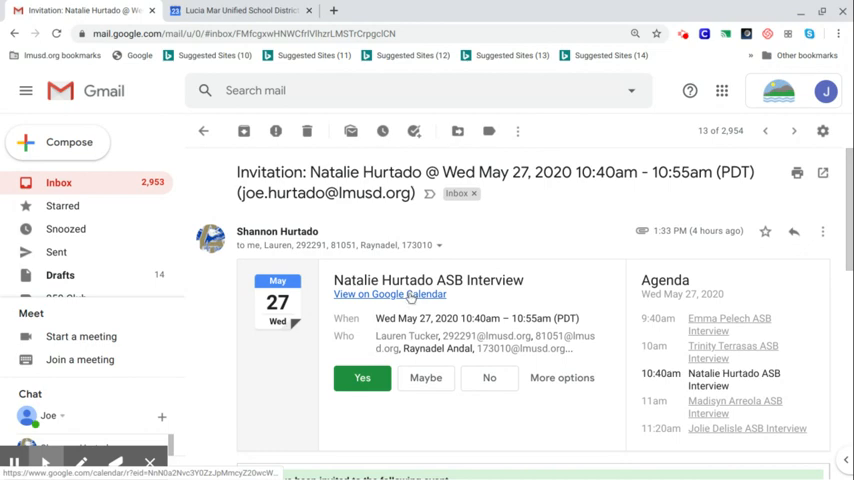
pyautogui.scroll(-3)
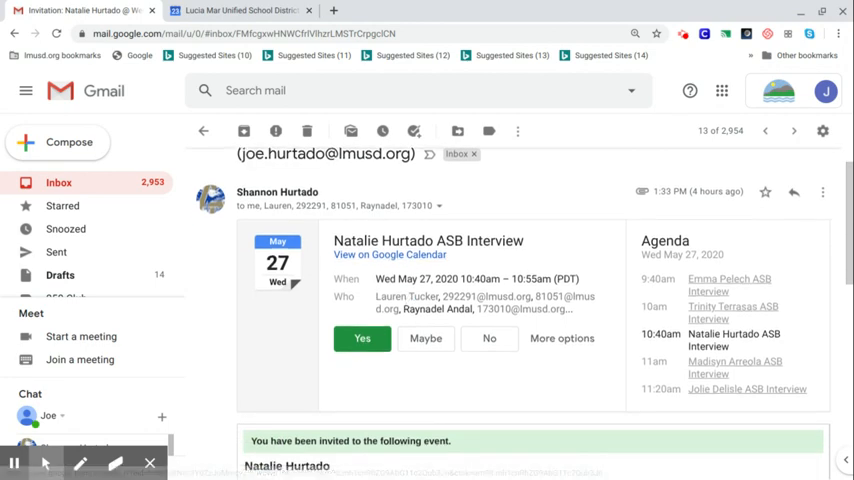
pyautogui.scroll(-3)
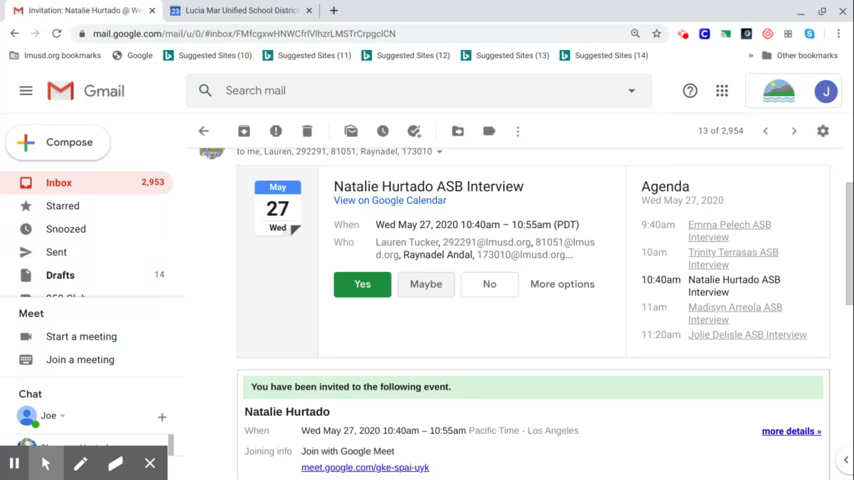
pyautogui.moveTo(404, 352)
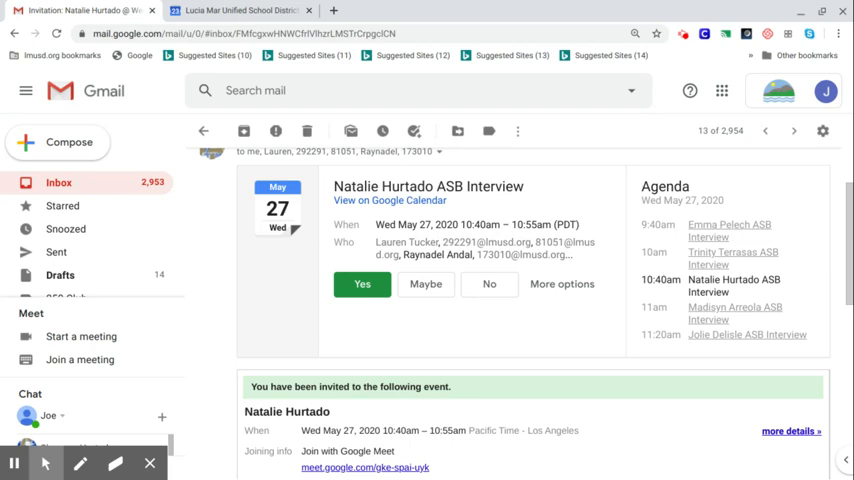
pyautogui.scroll(-3)
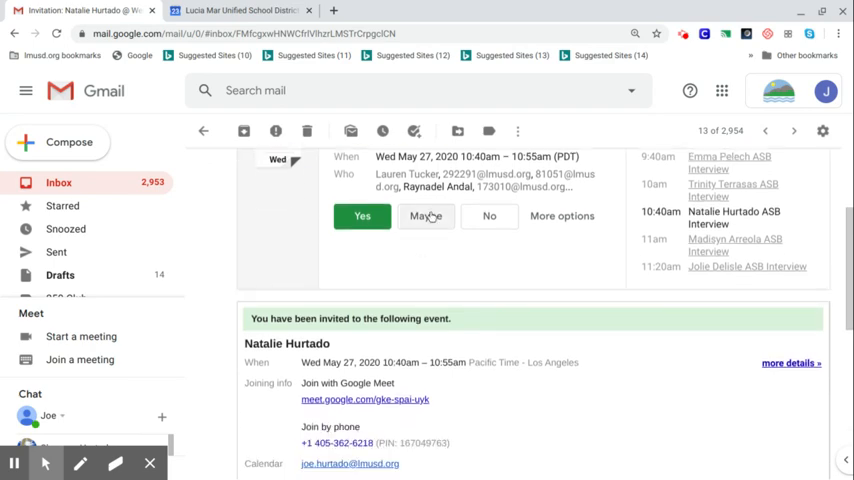
pyautogui.moveTo(382, 274)
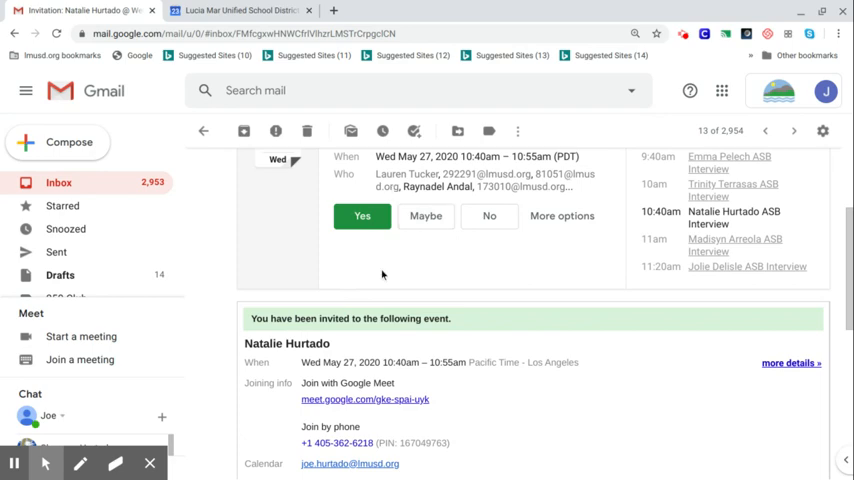
pyautogui.scroll(-3)
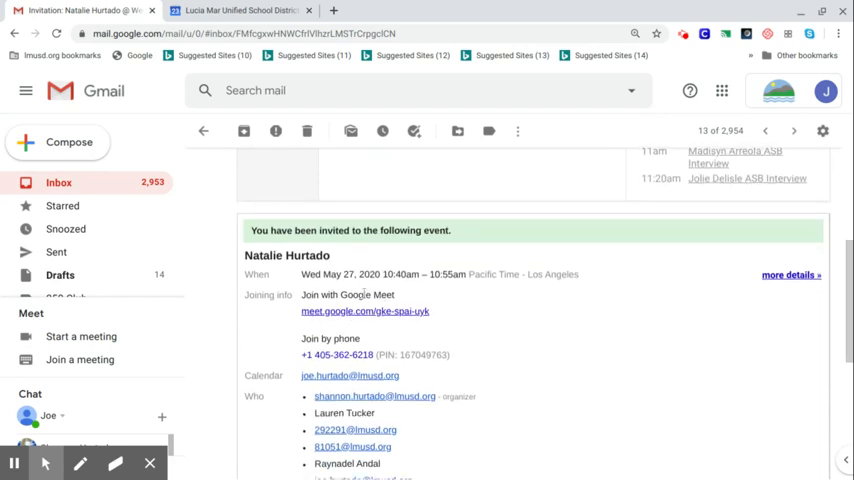
pyautogui.moveTo(364, 330)
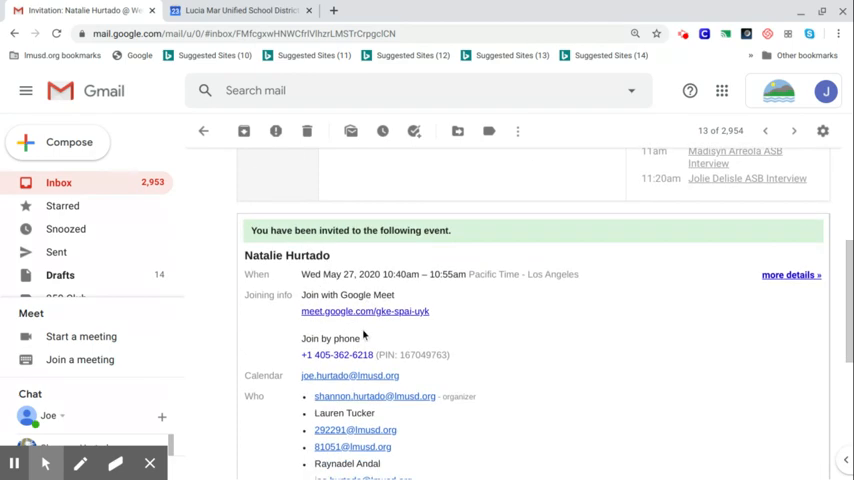
pyautogui.moveTo(336, 368)
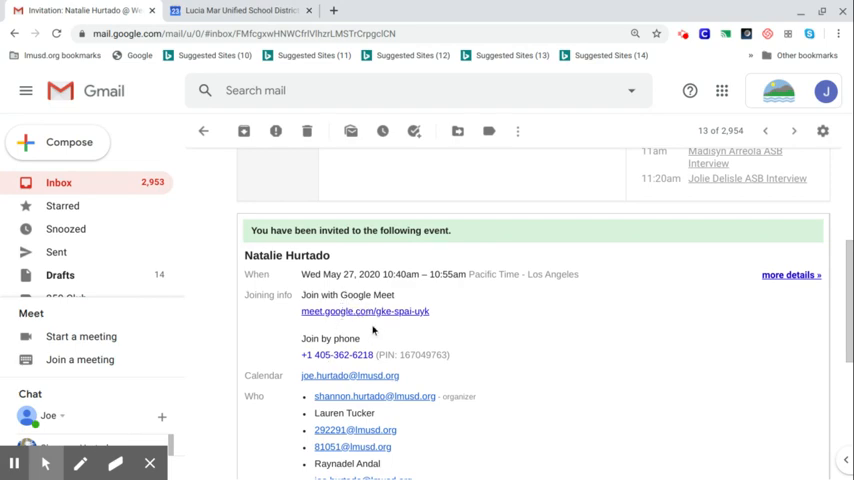
pyautogui.moveTo(364, 312)
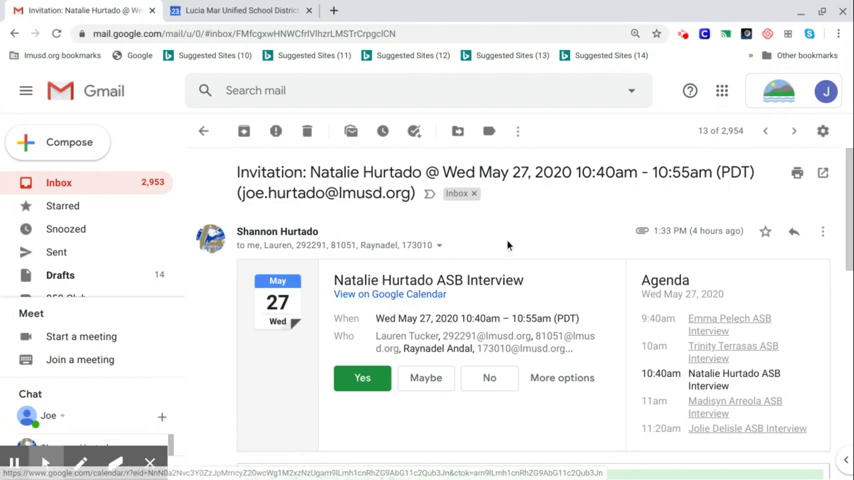
pyautogui.moveTo(722, 90)
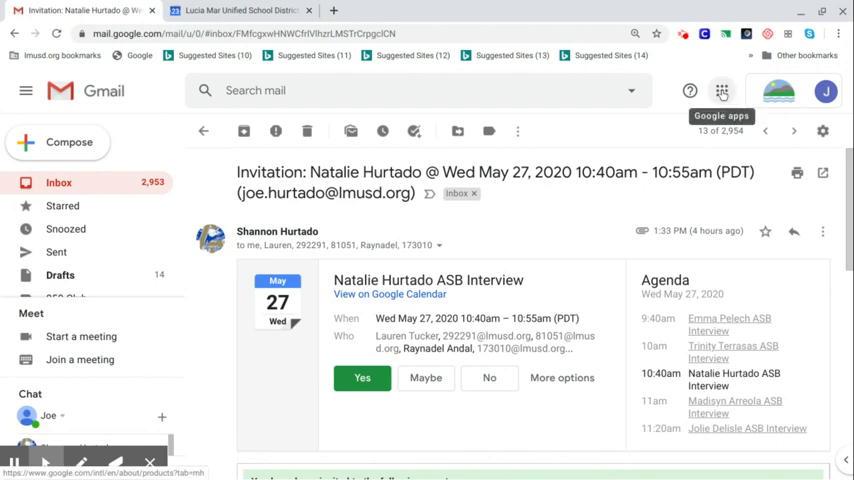
# Launch Google Calendar from the Google apps grid beside the invitation email
pyautogui.click(720, 92)
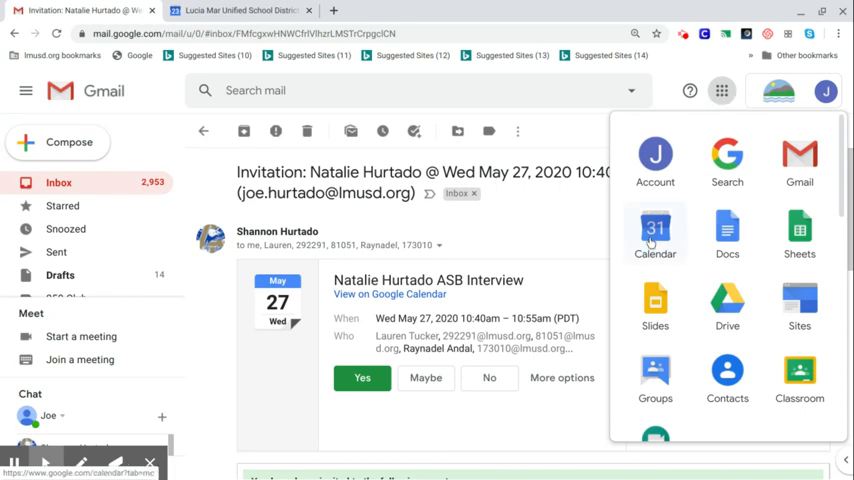
pyautogui.moveTo(696, 252)
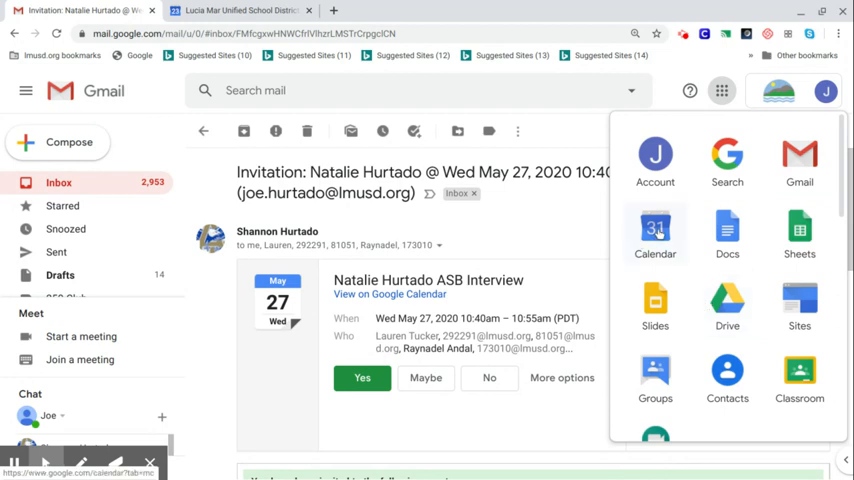
pyautogui.click(656, 230)
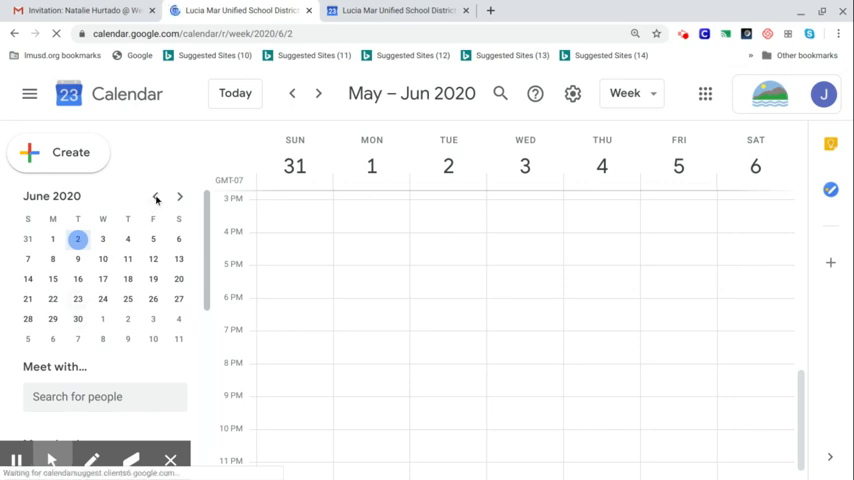
# Jump the calendar to the week of May 24–30, 2020 via May 26 in the mini calendar
pyautogui.click(156, 196)
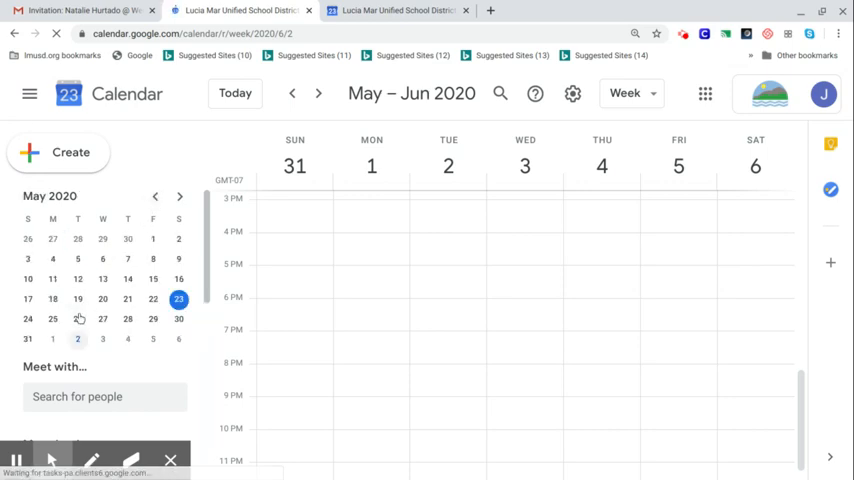
pyautogui.click(78, 320)
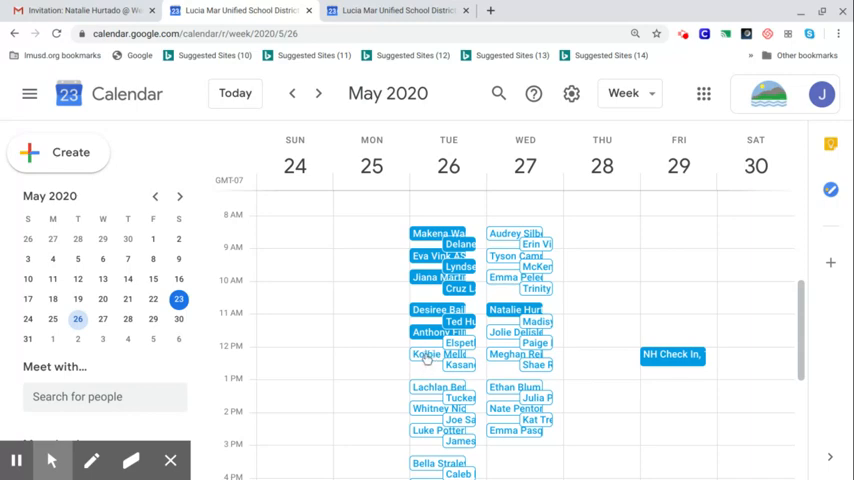
pyautogui.click(428, 354)
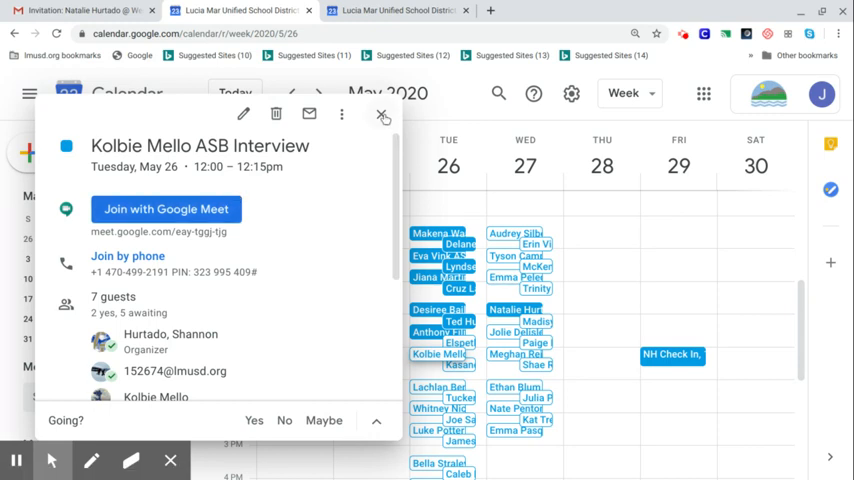
pyautogui.click(384, 116)
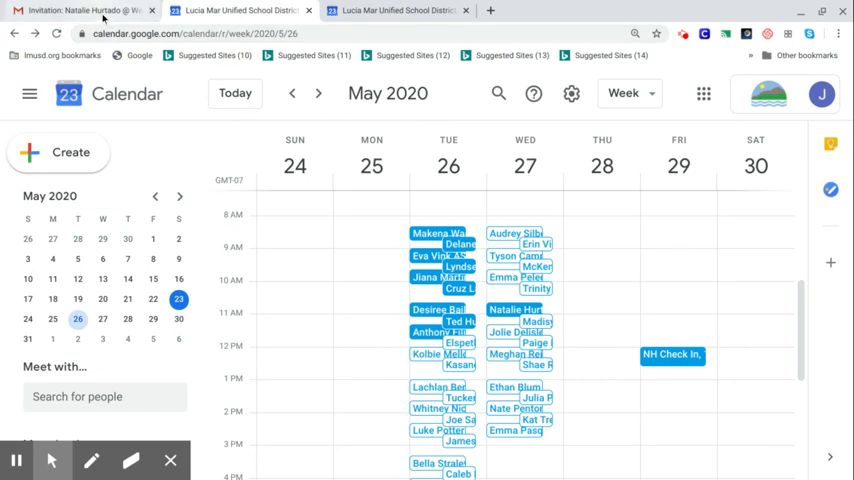
pyautogui.moveTo(704, 92)
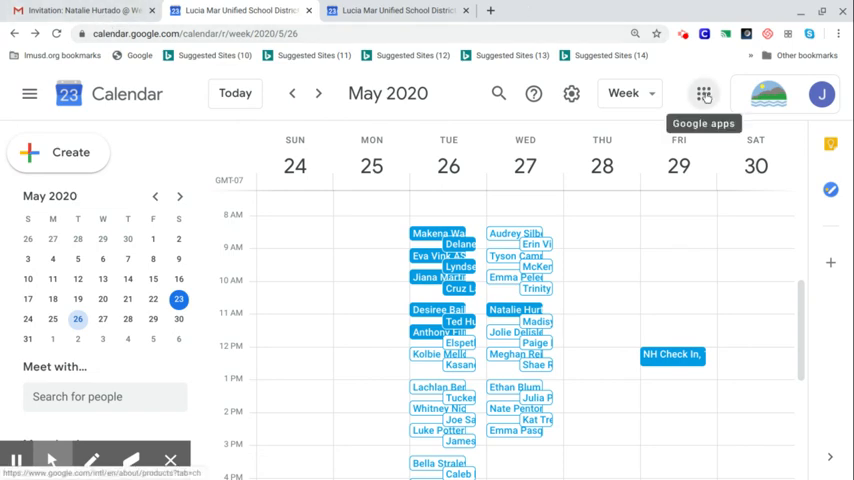
# Launch Google Drive from the Google apps grid in Calendar
pyautogui.click(704, 92)
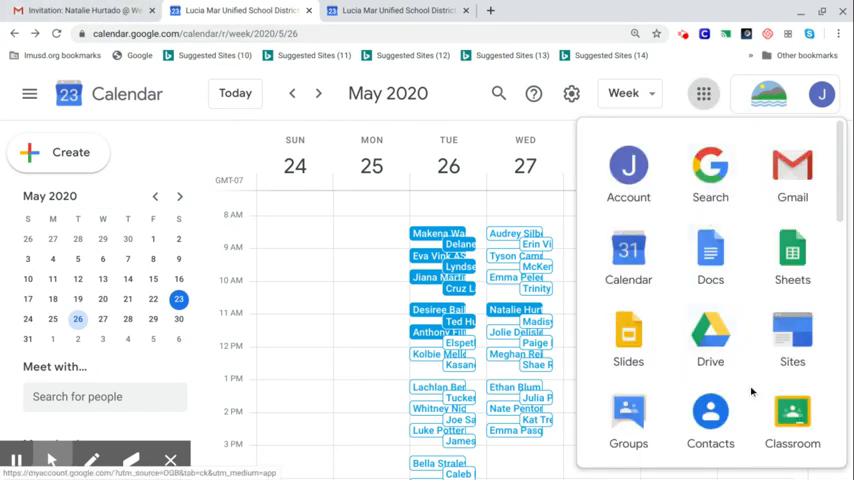
pyautogui.moveTo(748, 360)
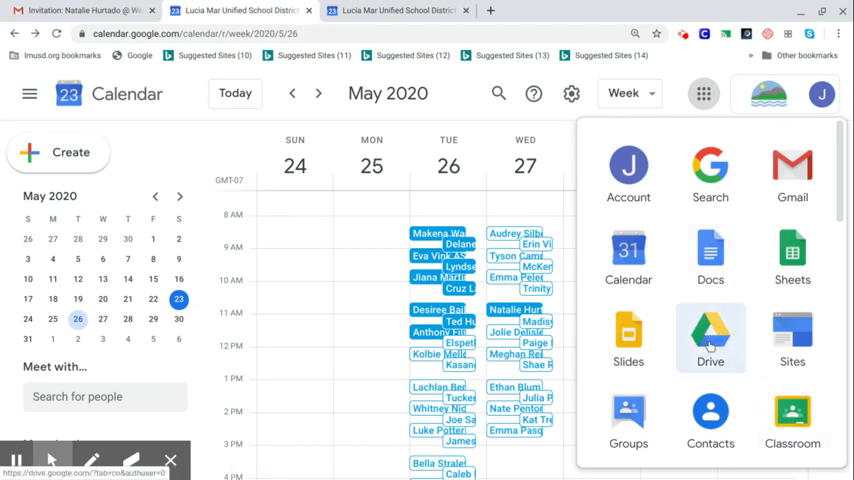
pyautogui.click(710, 336)
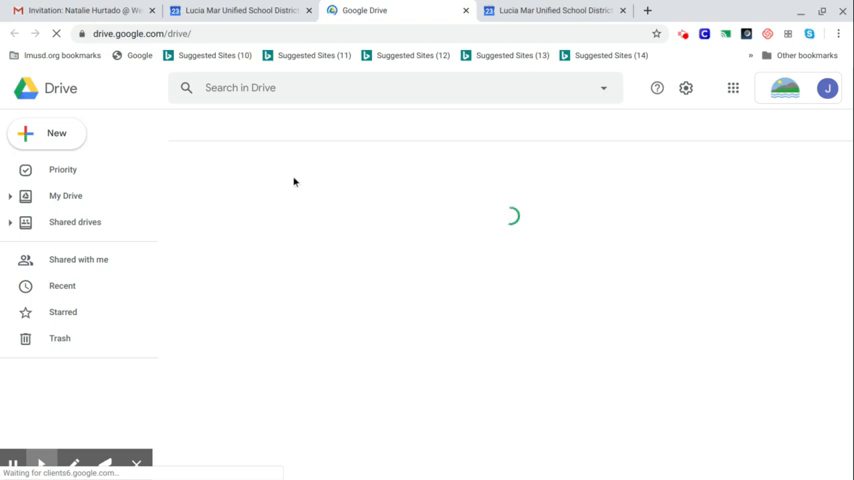
# Open the 'Screencastify for ASB interviews' document from My Drive's Quick Access
pyautogui.click(66, 196)
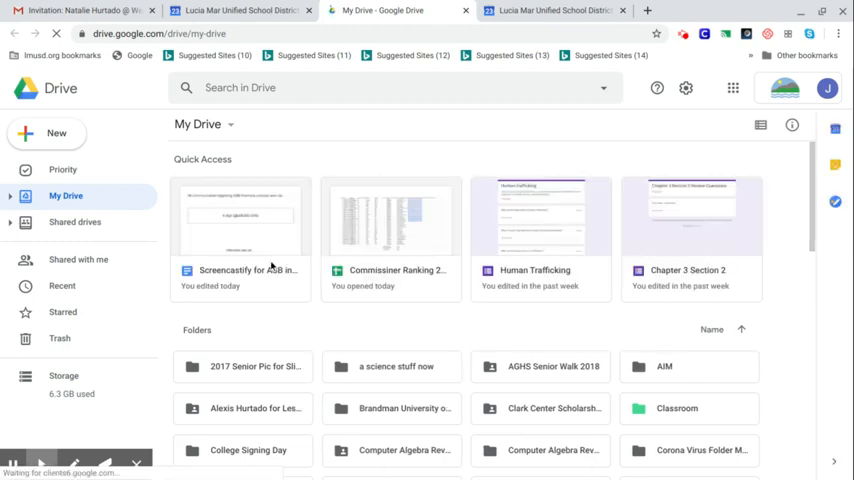
pyautogui.click(240, 270)
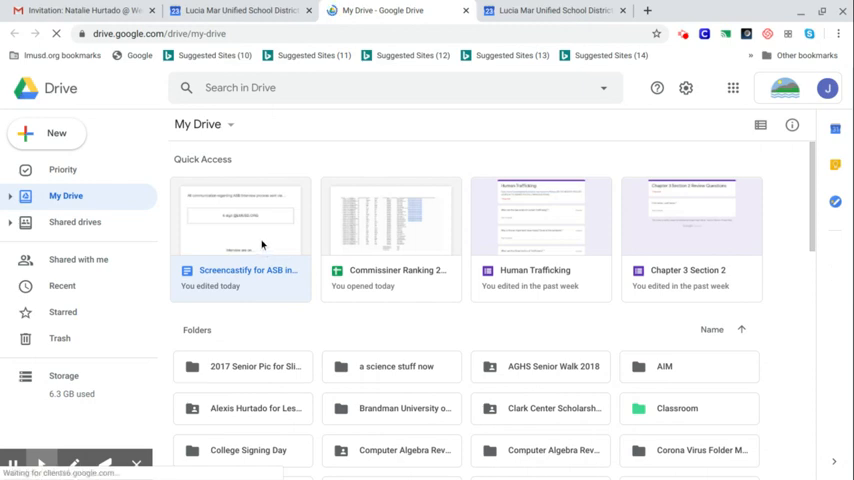
pyautogui.doubleClick(240, 216)
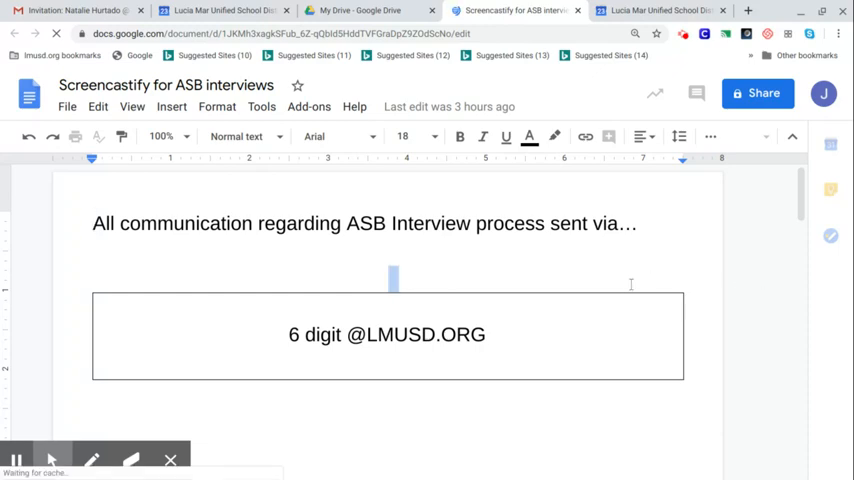
pyautogui.scroll(-3)
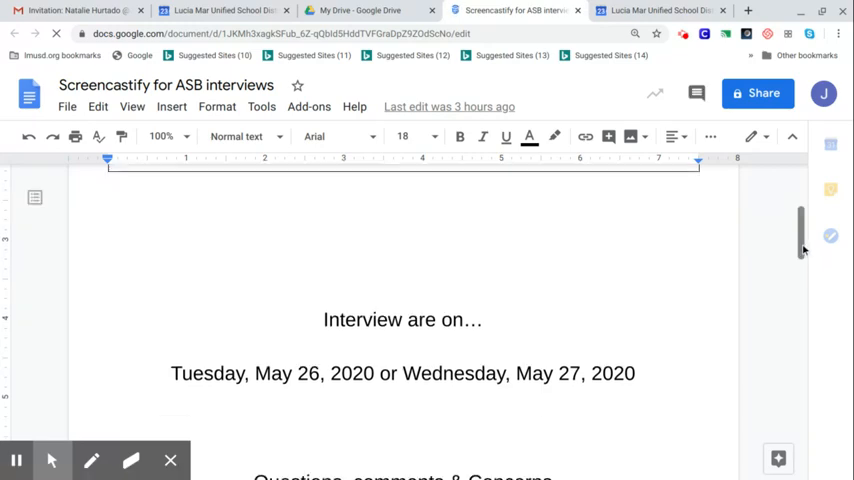
pyautogui.scroll(-3)
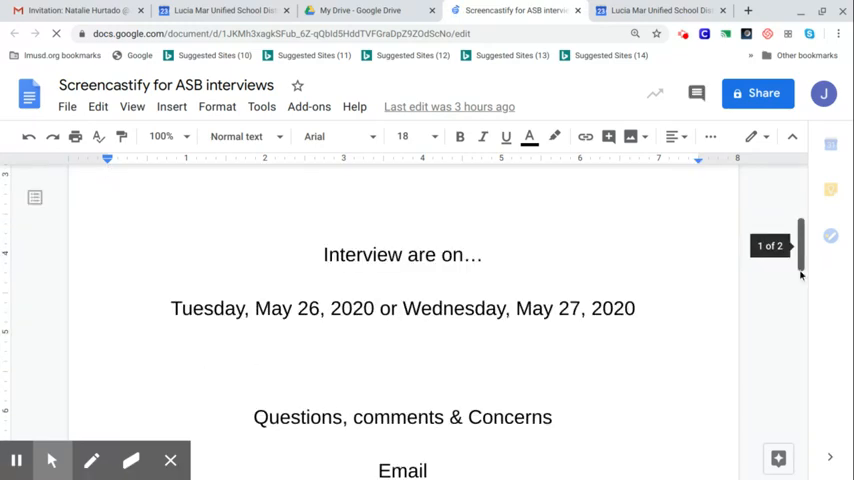
pyautogui.scroll(-3)
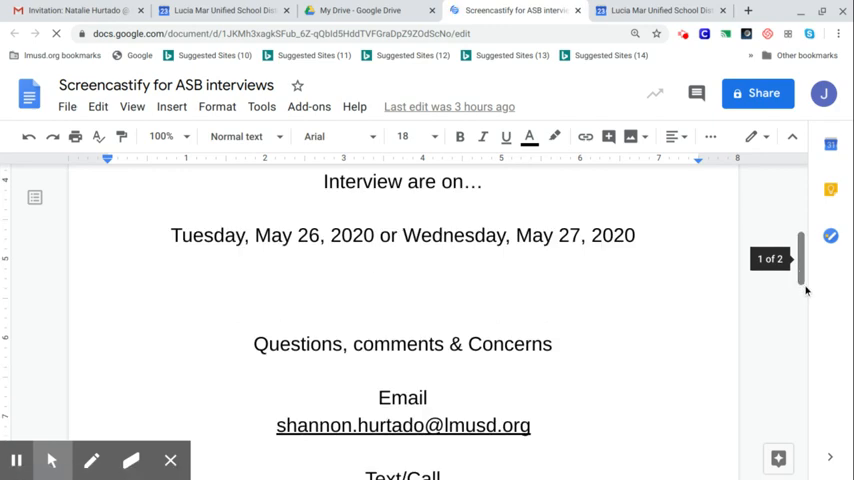
pyautogui.scroll(-3)
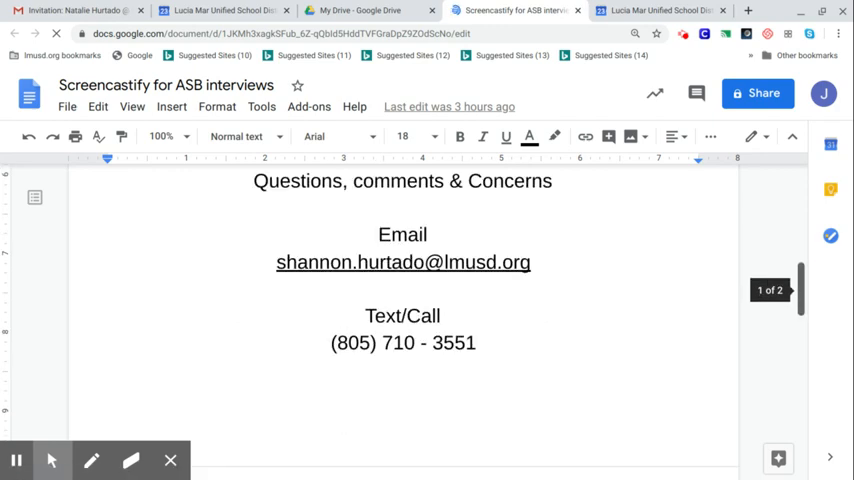